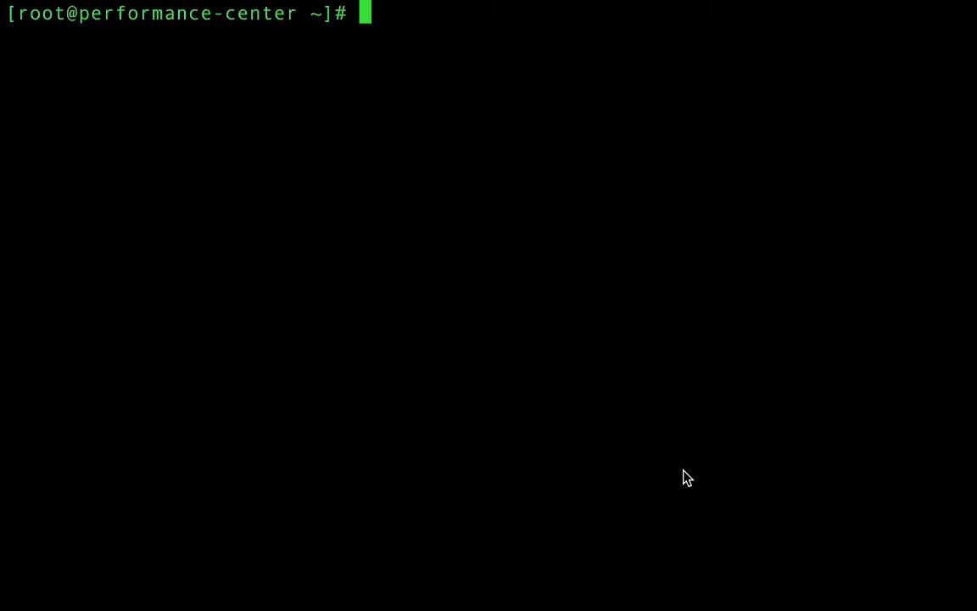
Step: Change to /tmp and extract the CA_PC-2.8.0.125-Linux.tar.gz archive with tar -xvf
text(cd /t)
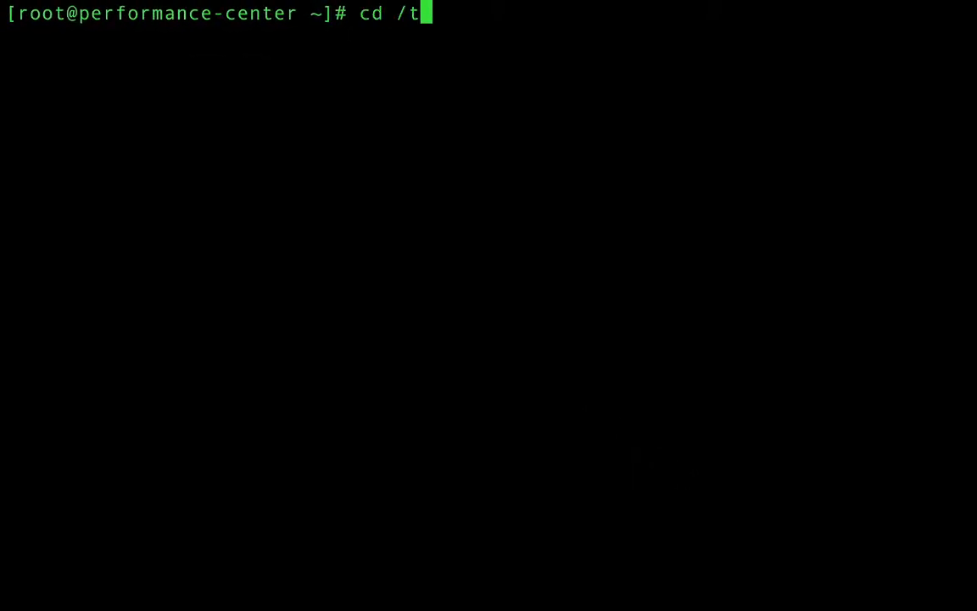
key(Return)
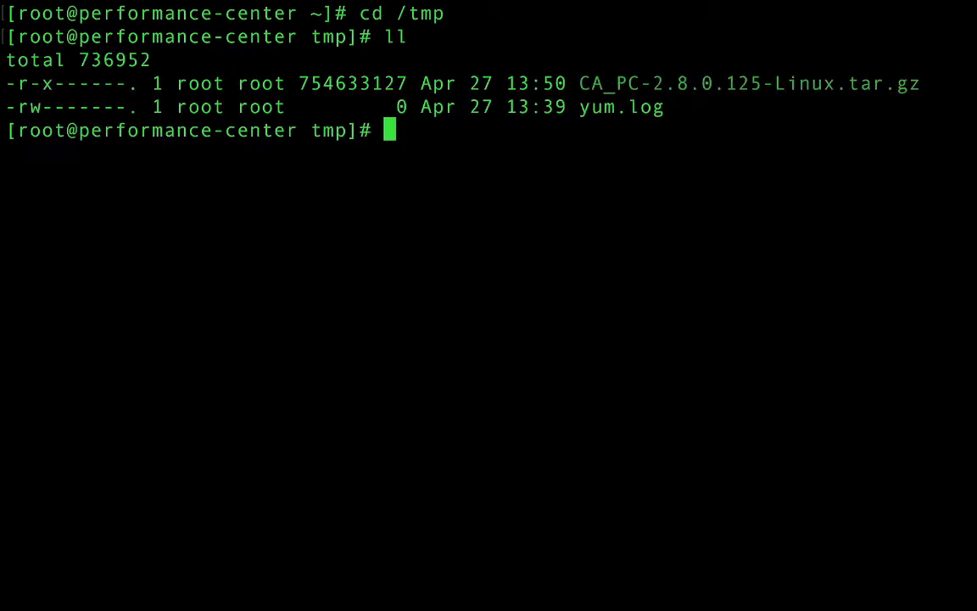
text(tar -xvf CA_PC-2.8.0.125-Linux.tar.gz)
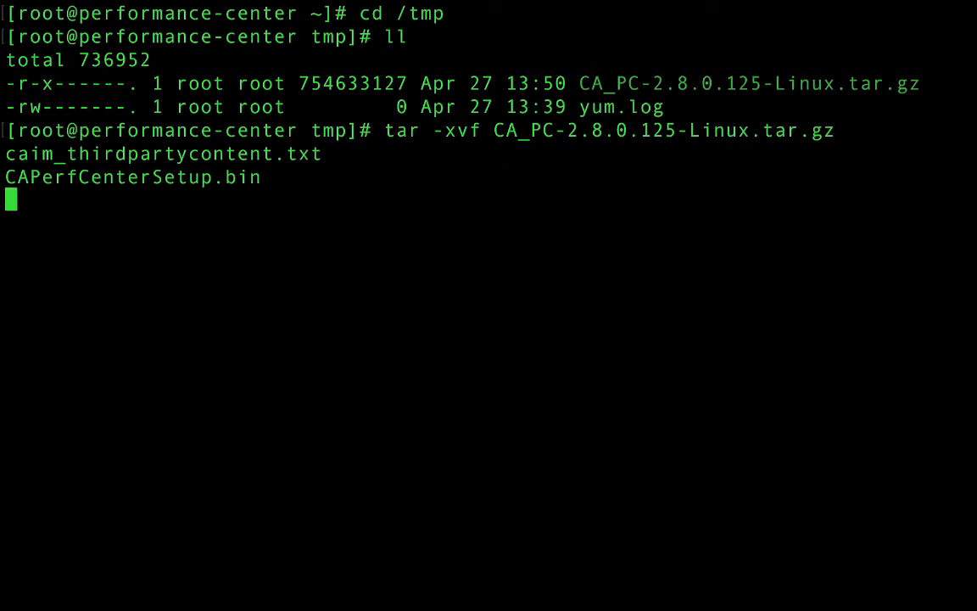
key(Return)
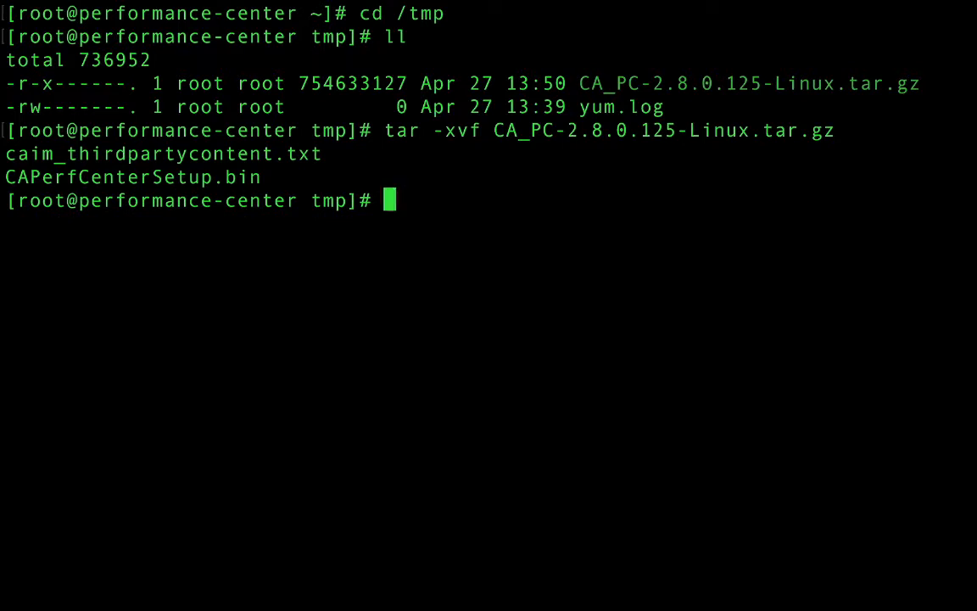
Step: Make CAPerfCenterSetup.bin executable with chmod u+x
text(chmod u)
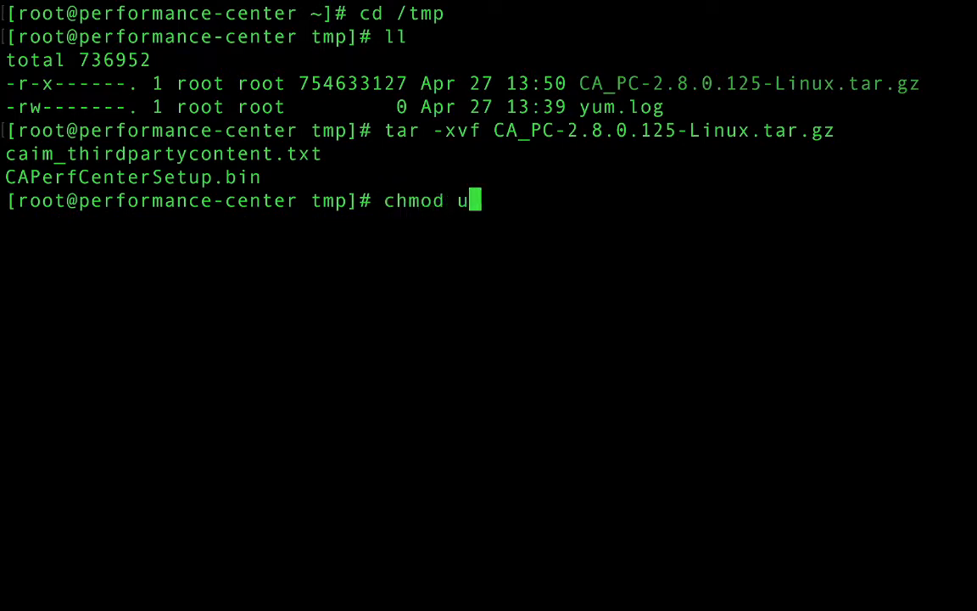
text(+x)
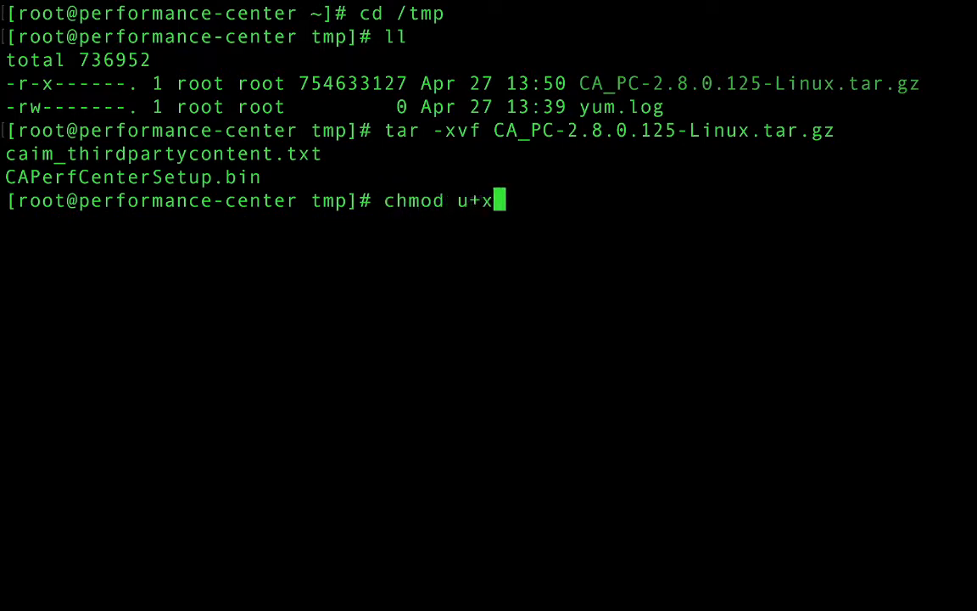
text(CAPerfCenterSetup.bin)
text(./C)
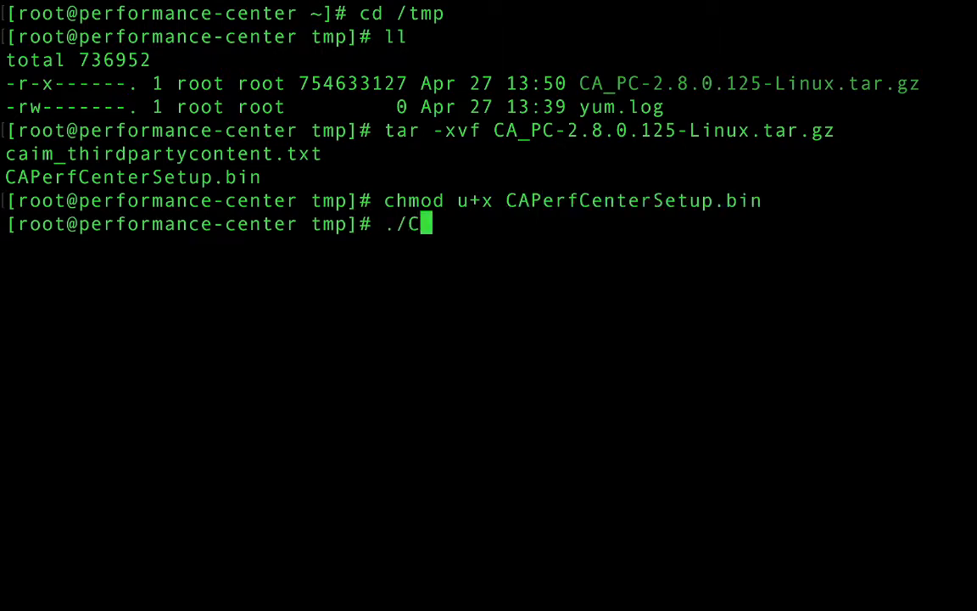
Step: Run ./CAPerfCenterSetup.bin -i console and choose 1 for English to reach the license agreement
text(APerfCenterSetup.bin)
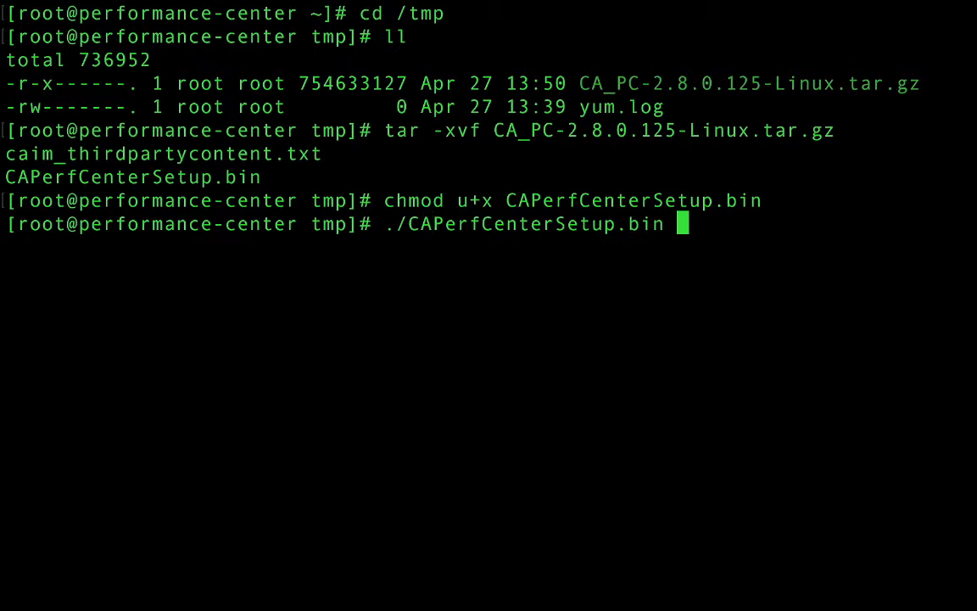
text(-i con)
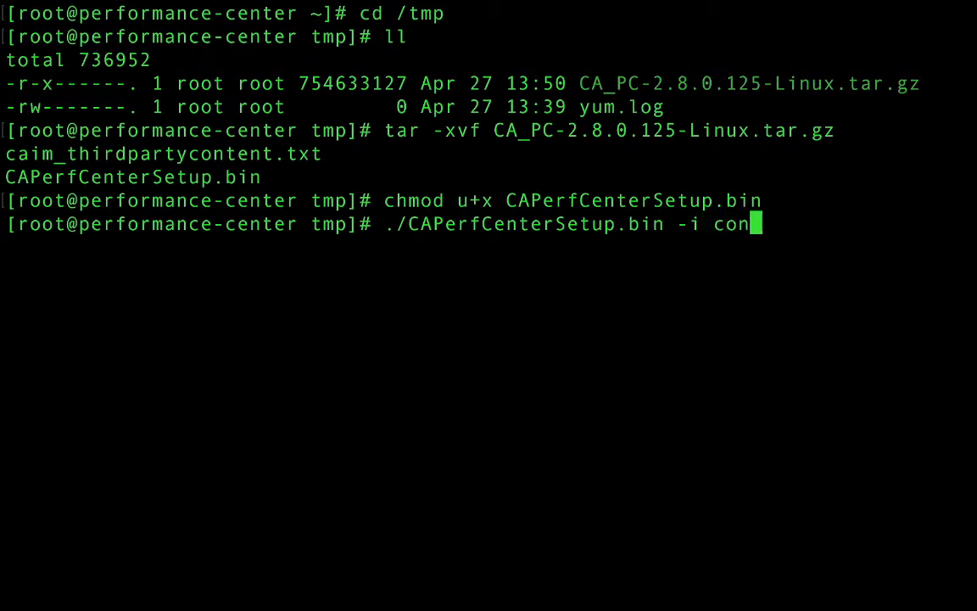
text(sole)
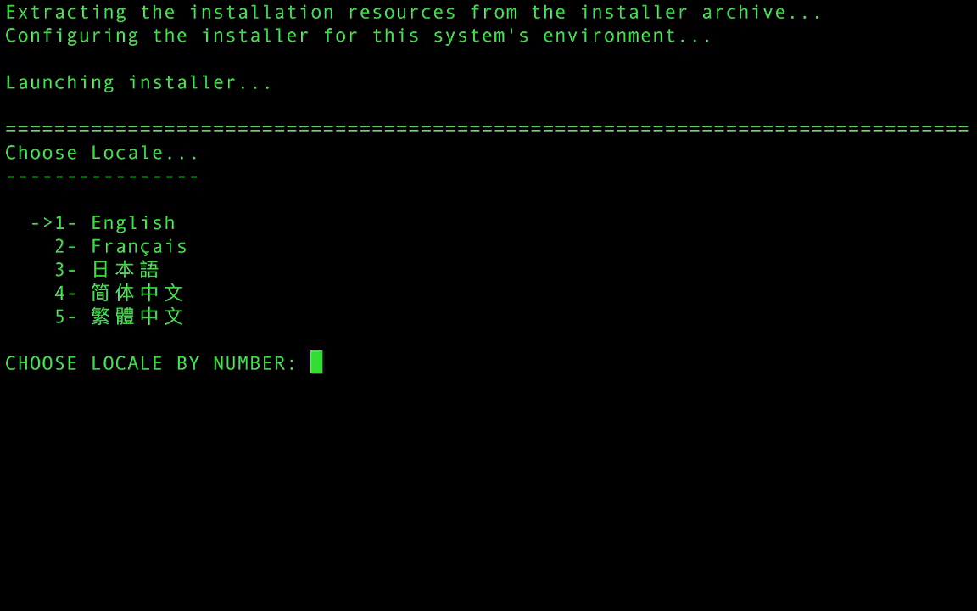
text(1)
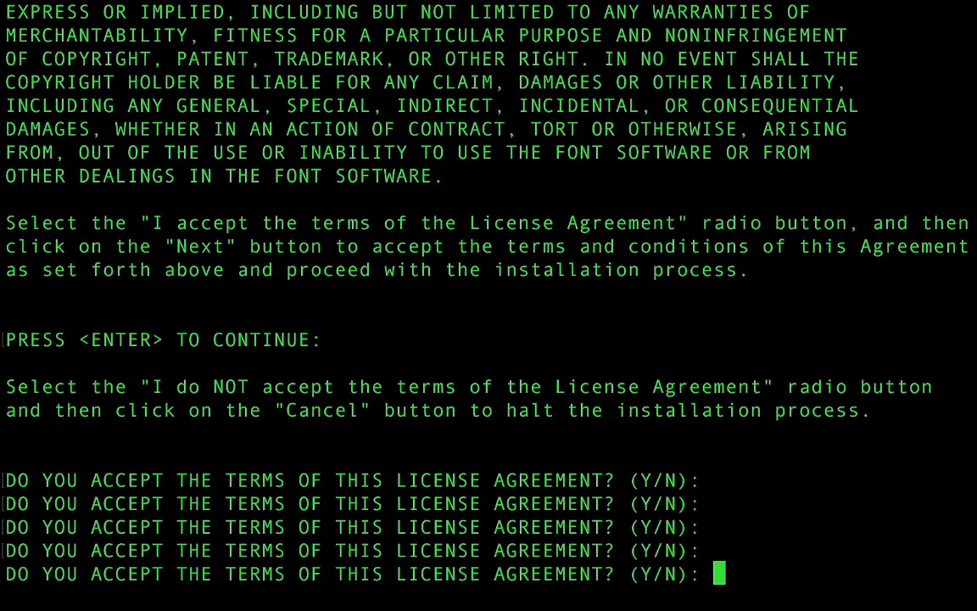
Step: Accept the license with Y and keep the default memory allocations
text(Y)
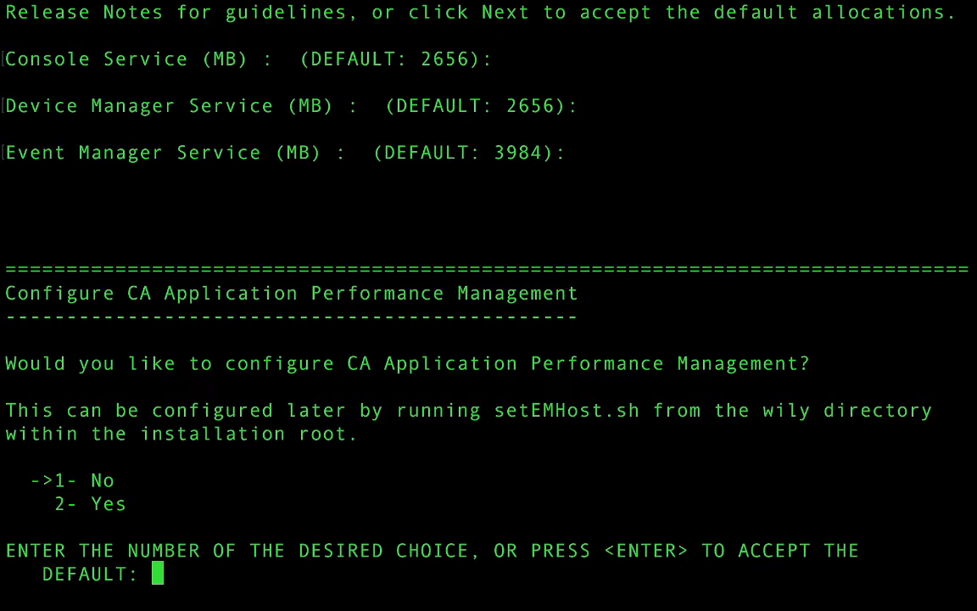
Step: Decline APM configuration with 1 and confirm the pre-installation summary (/opt/CA, 1,497.88 MB)
text(1)
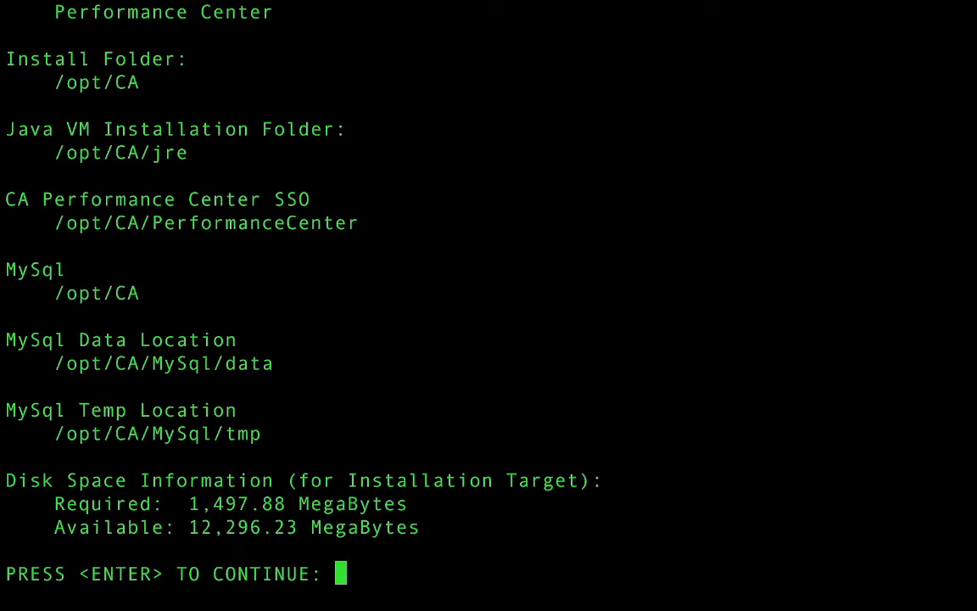
key(Return)
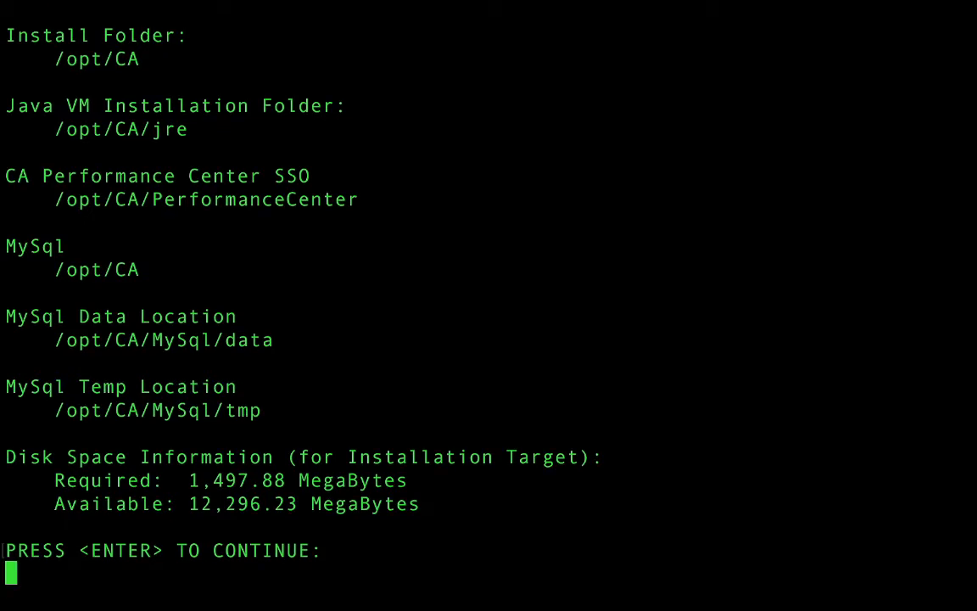
key(Return)
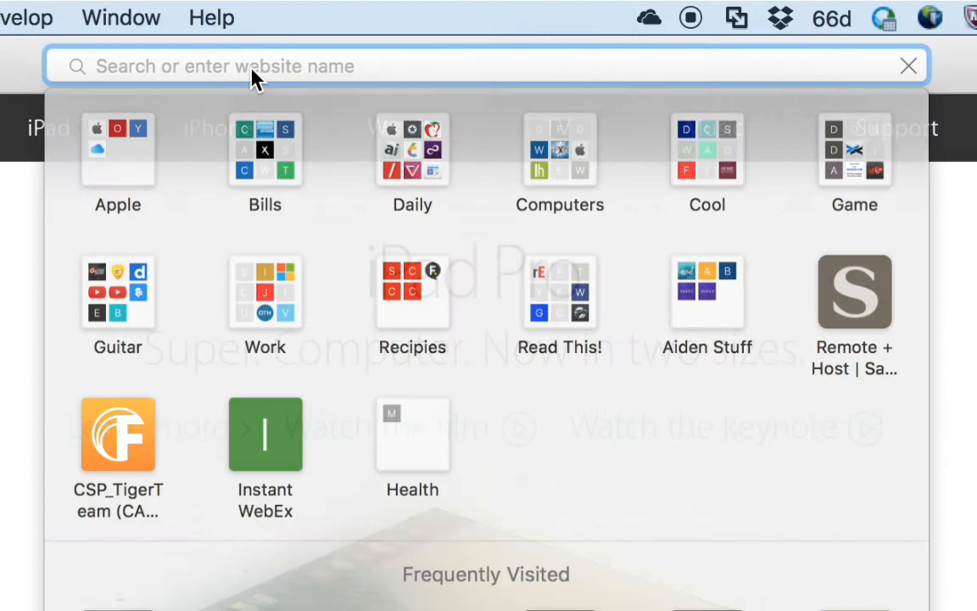
text(http://performance-cent)
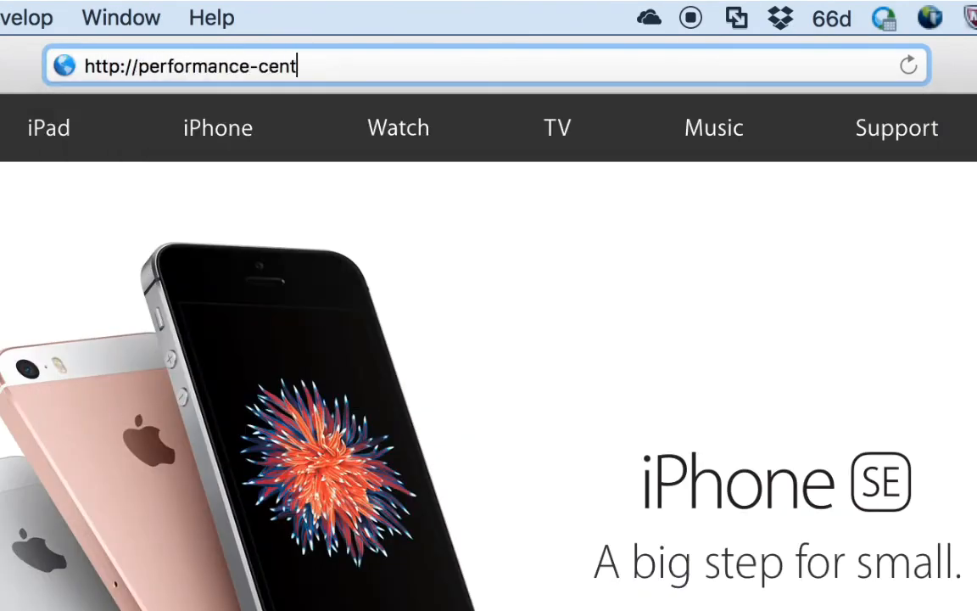
key(Return)
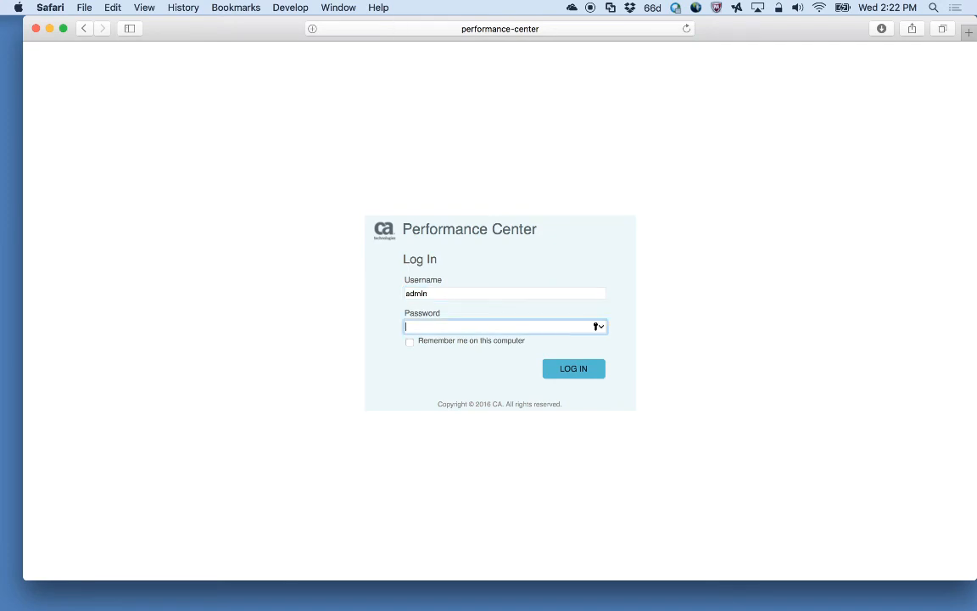
text(admin)
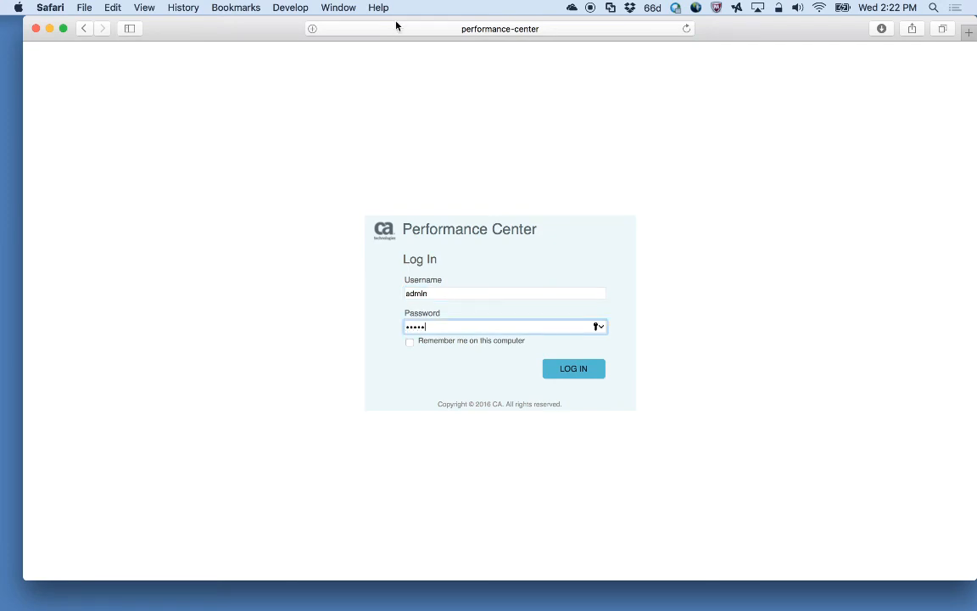
click(574, 369)
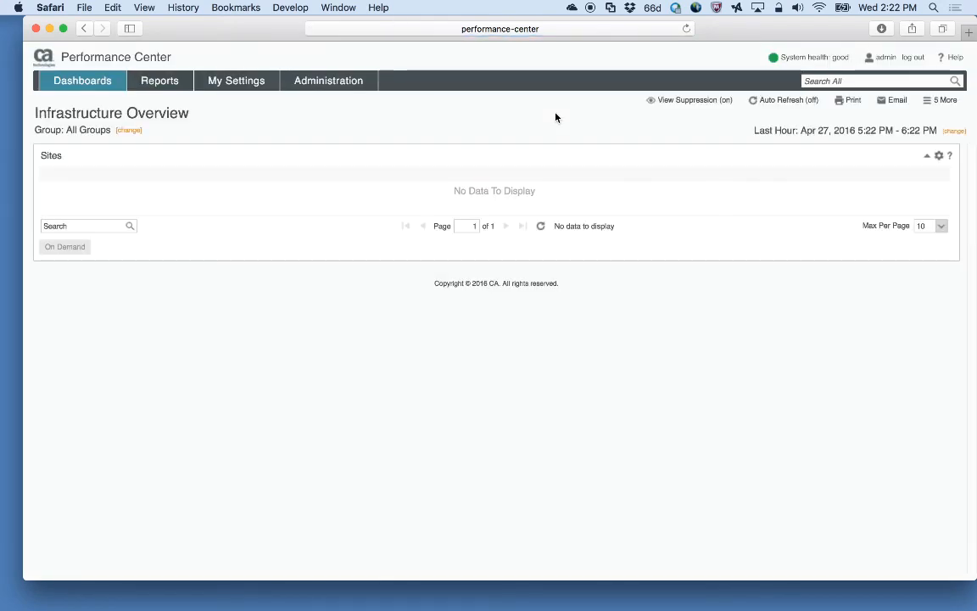
Step: Show the About dialog from Help, confirming version 2.8.0.125 installed April 27, 2016
click(954, 57)
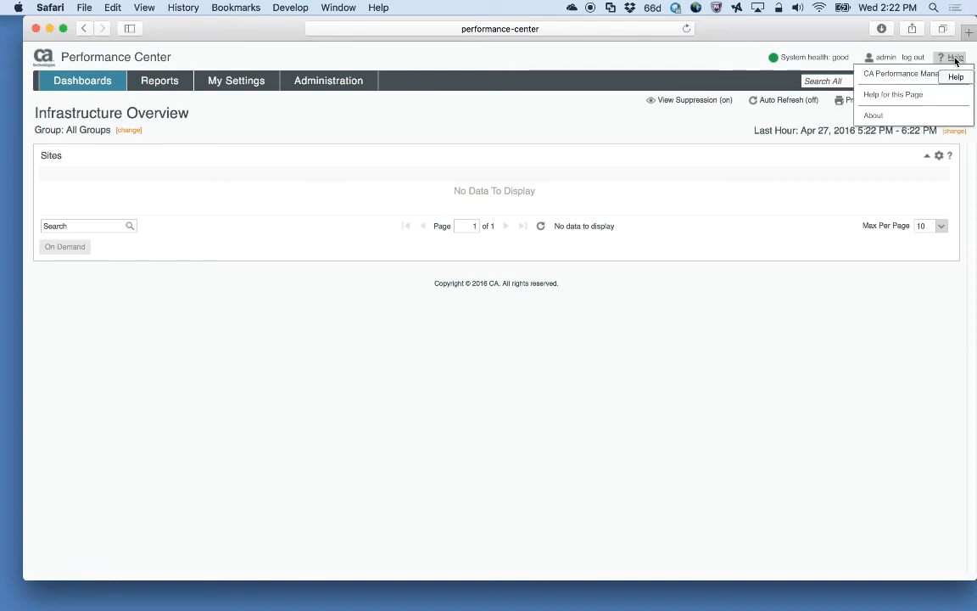
click(874, 116)
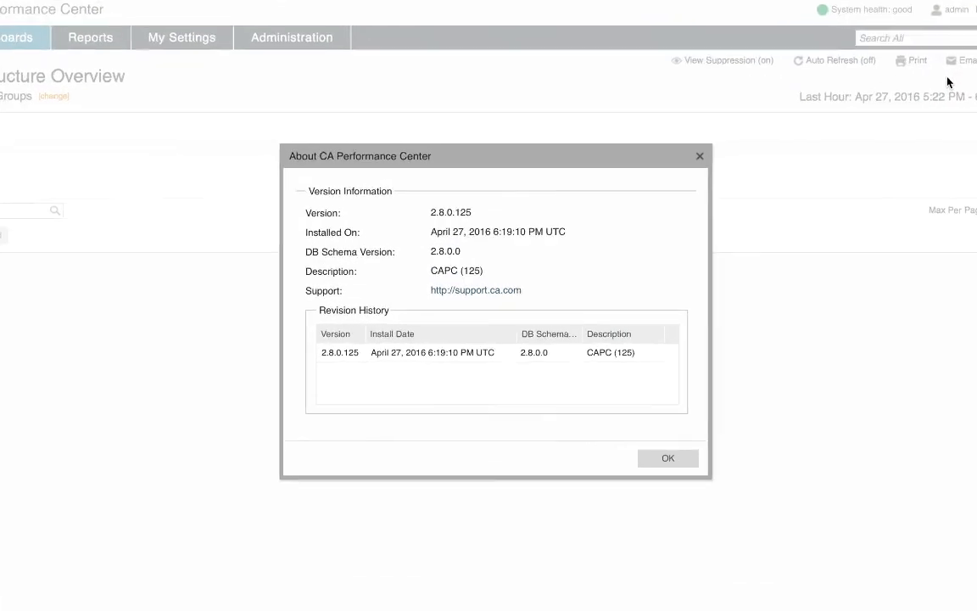